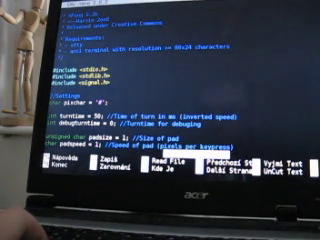
scroll("down", 3)
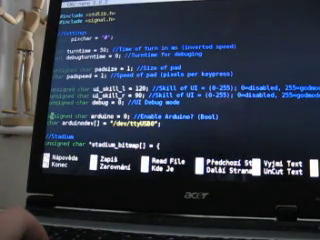